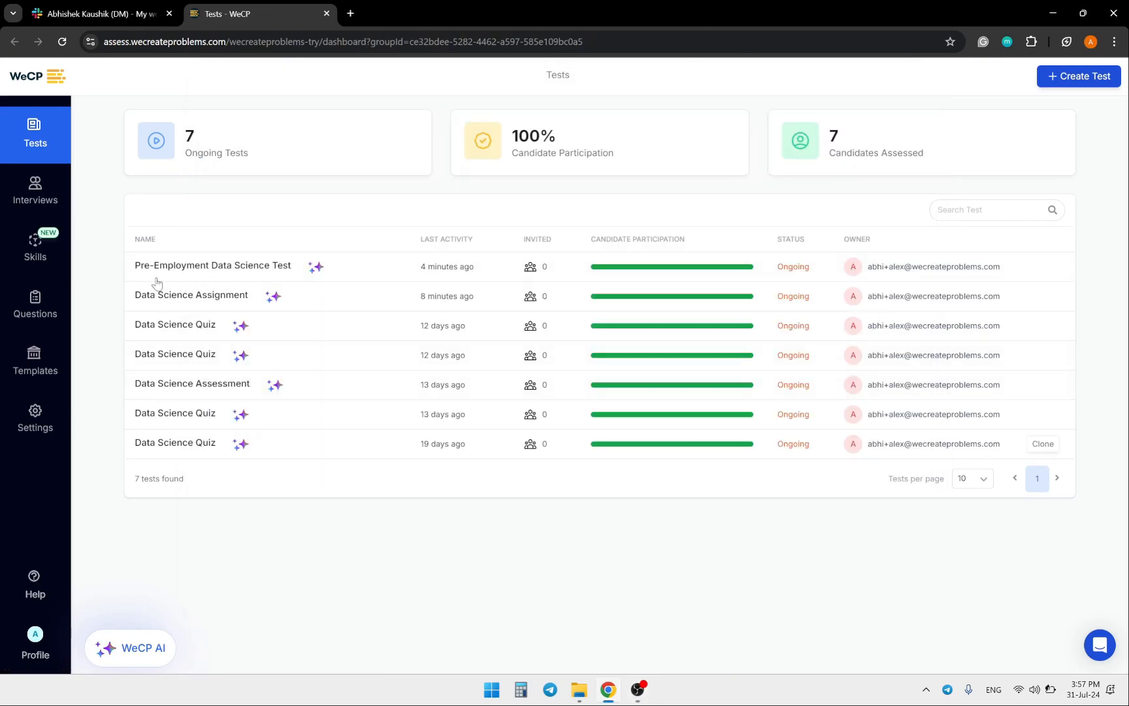
{"action": "mouse_move", "coordinate": [219, 13]}
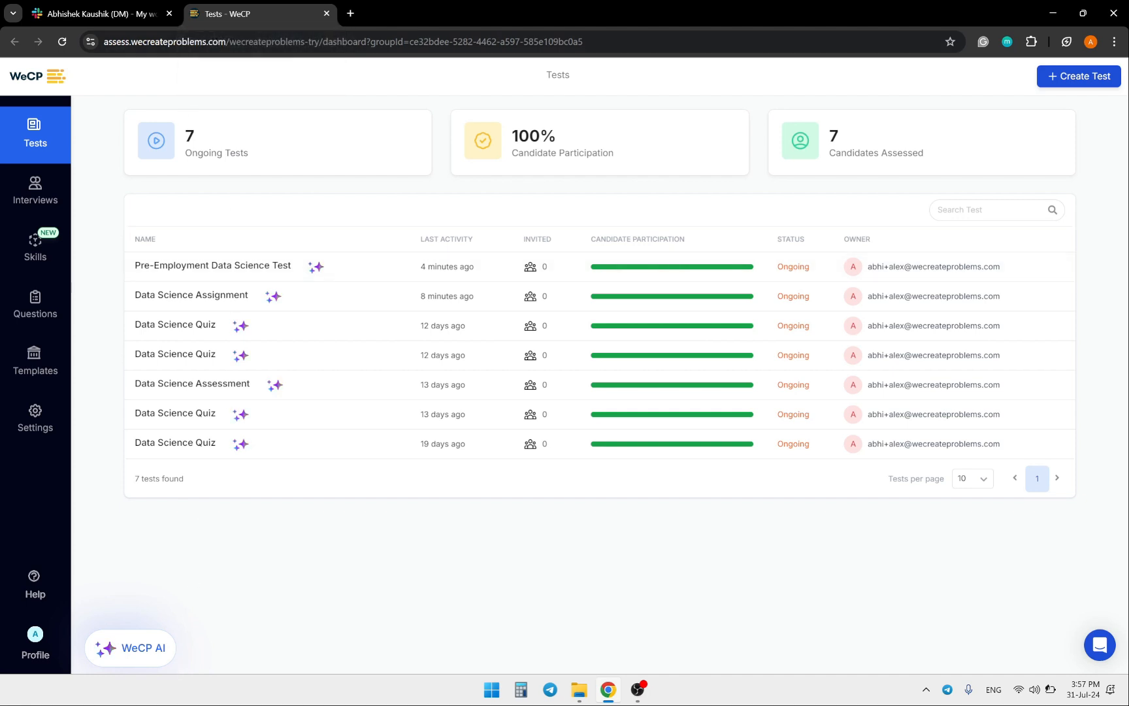
Step: Ask WeCP AI to create an assessment from the prompt 'data science skills training'
{"action": "scroll", "scroll_direction": "down", "scroll_amount": 3}
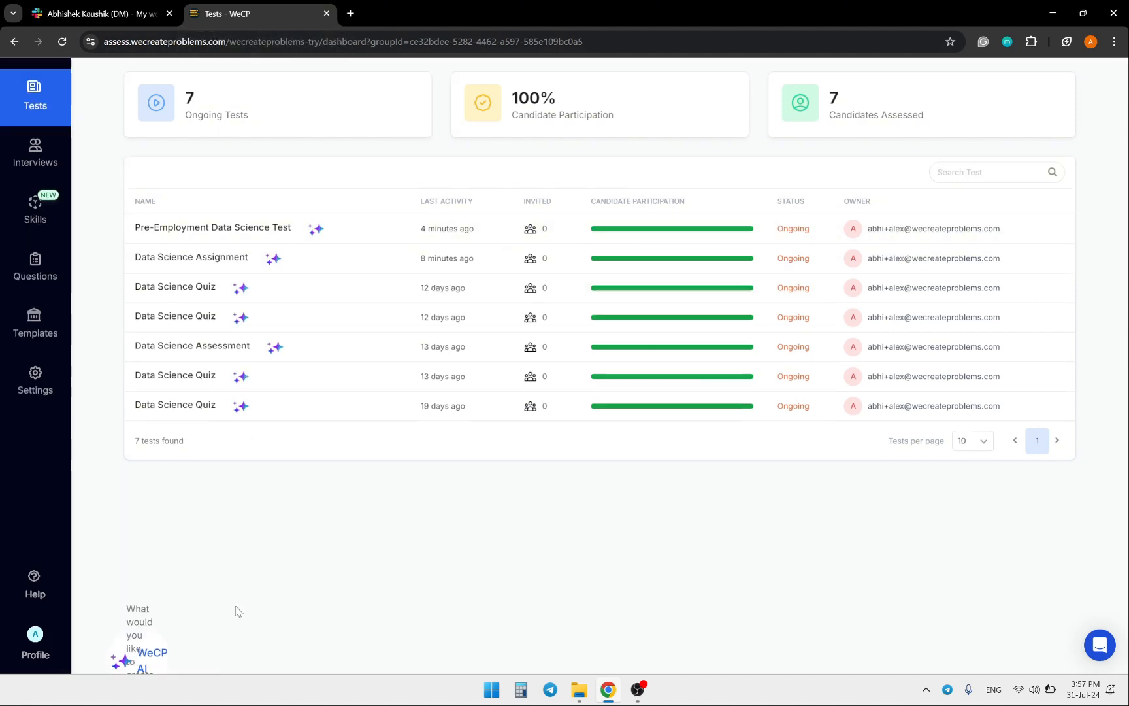
{"action": "left_click", "coordinate": [140, 652]}
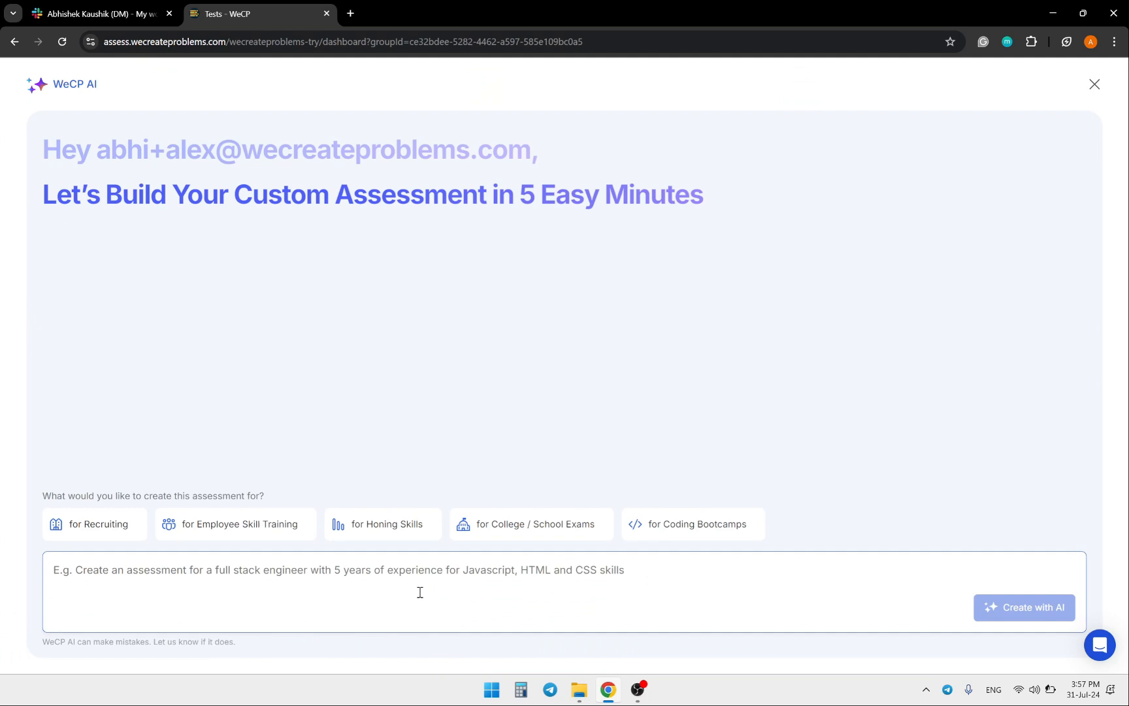
{"action": "type", "text": "data science"}
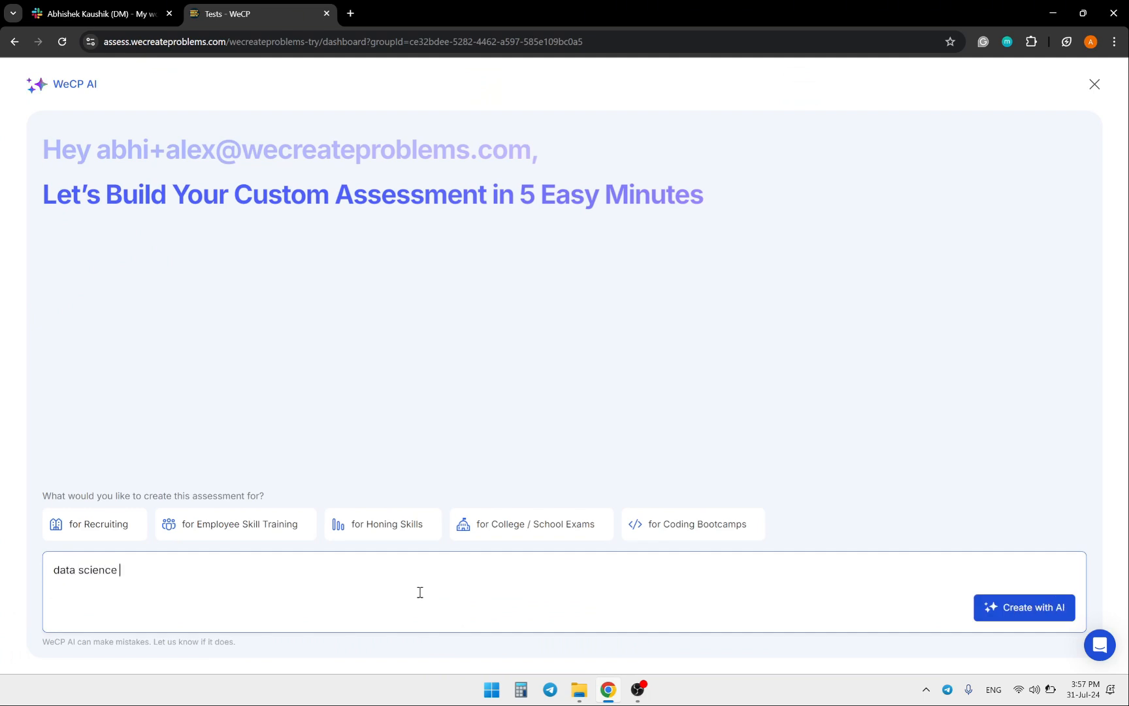
{"action": "type", "text": "skills train"}
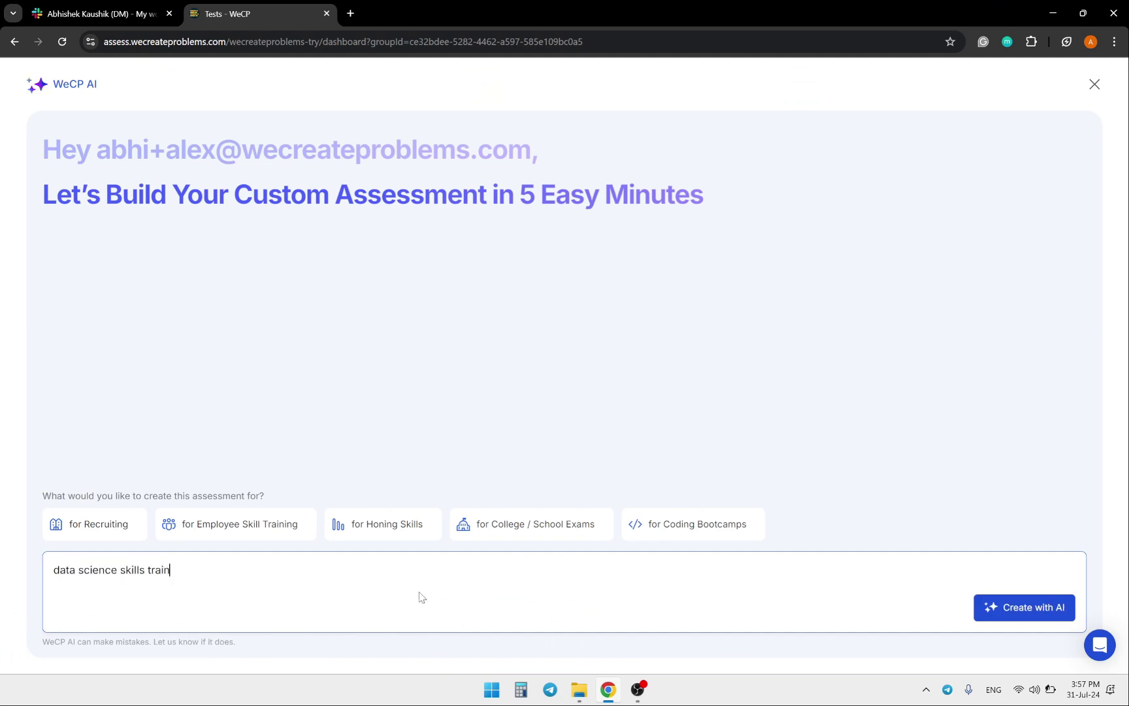
{"action": "left_click", "coordinate": [1023, 608]}
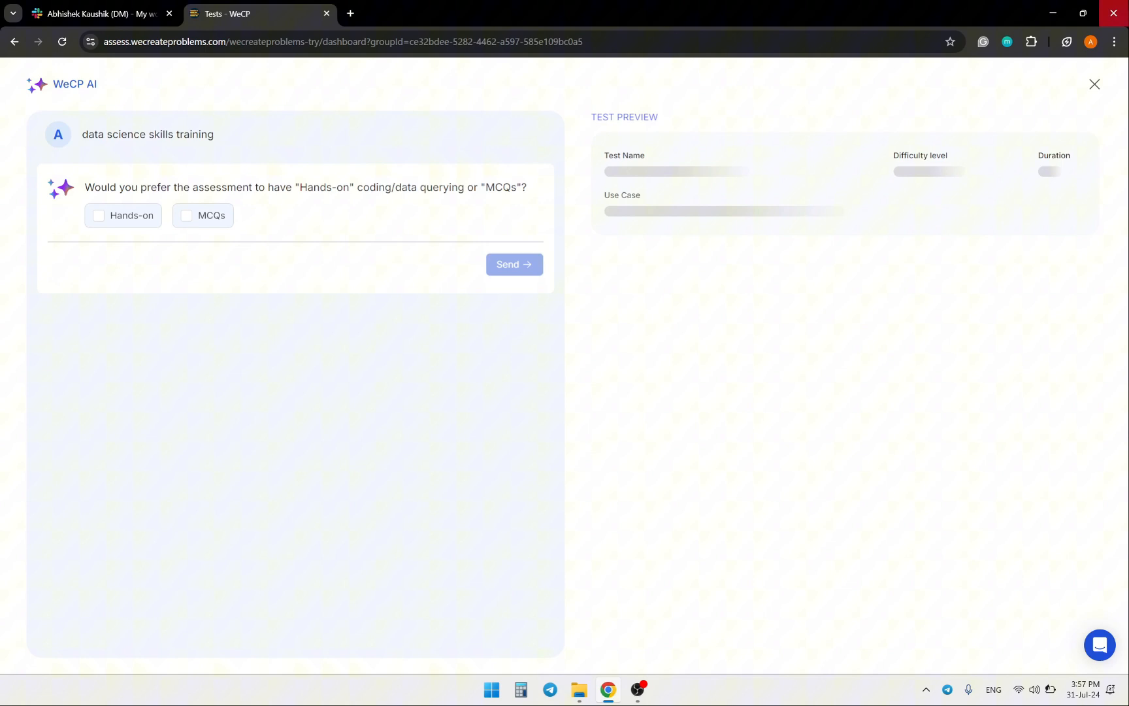
{"action": "mouse_move", "coordinate": [196, 192]}
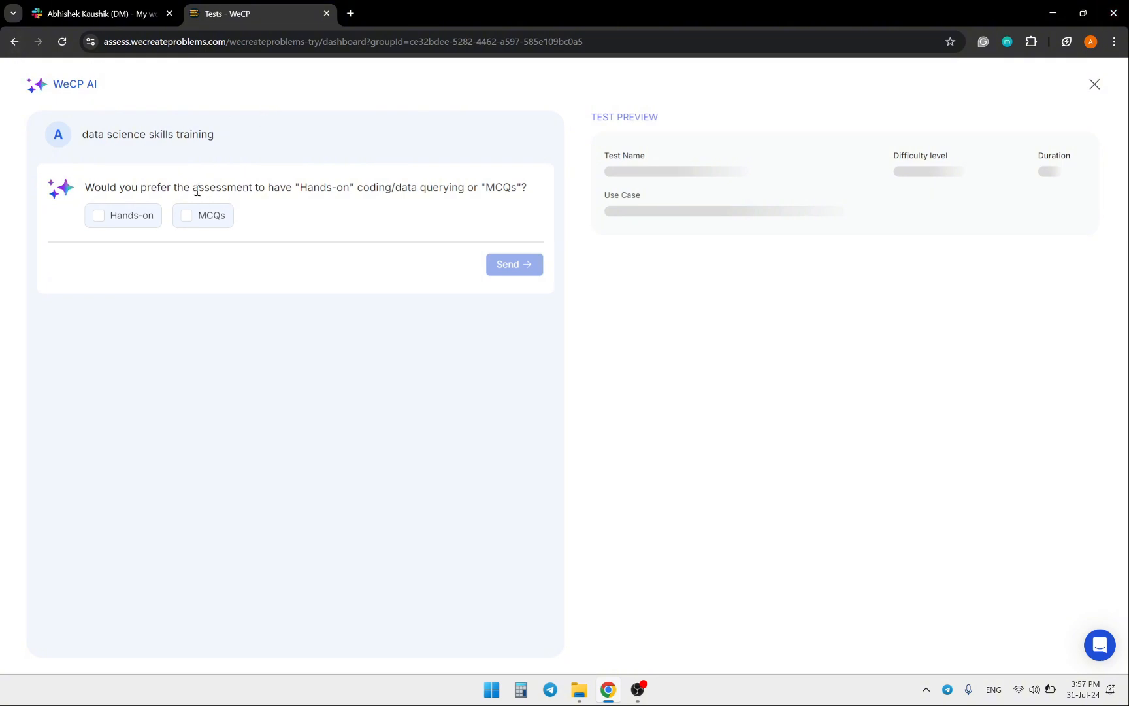
{"action": "mouse_move", "coordinate": [264, 192]}
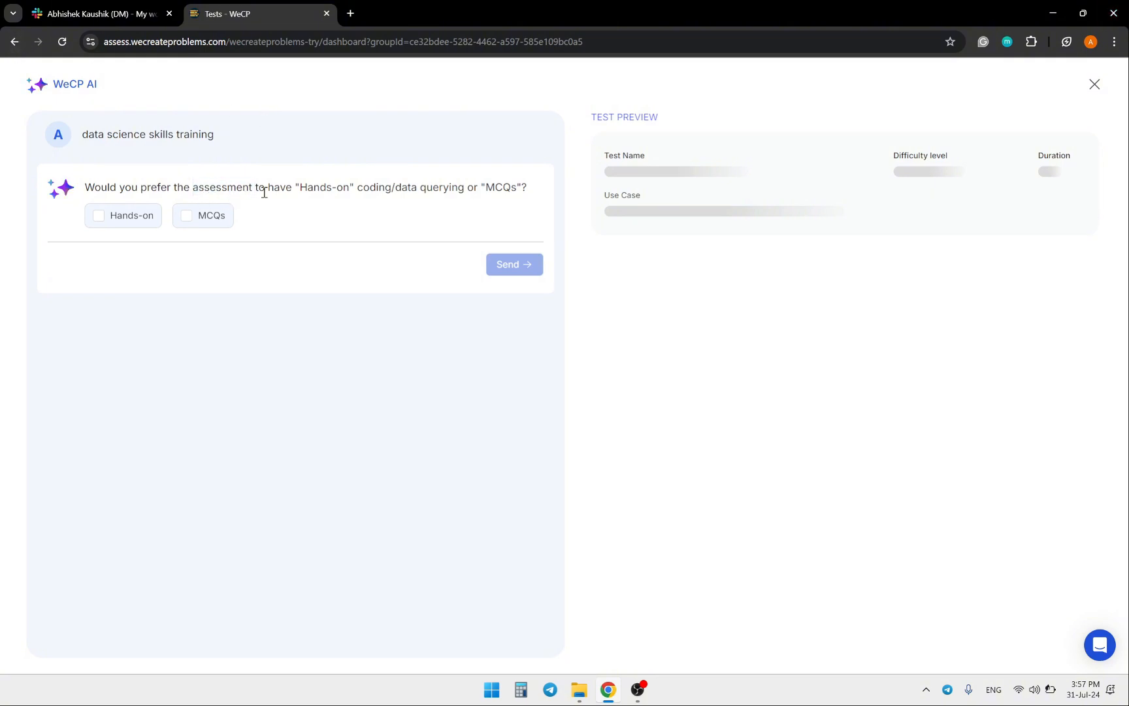
Step: Choose both Hands-on and MCQs as question types and send the answer
{"action": "double_click", "coordinate": [314, 187]}
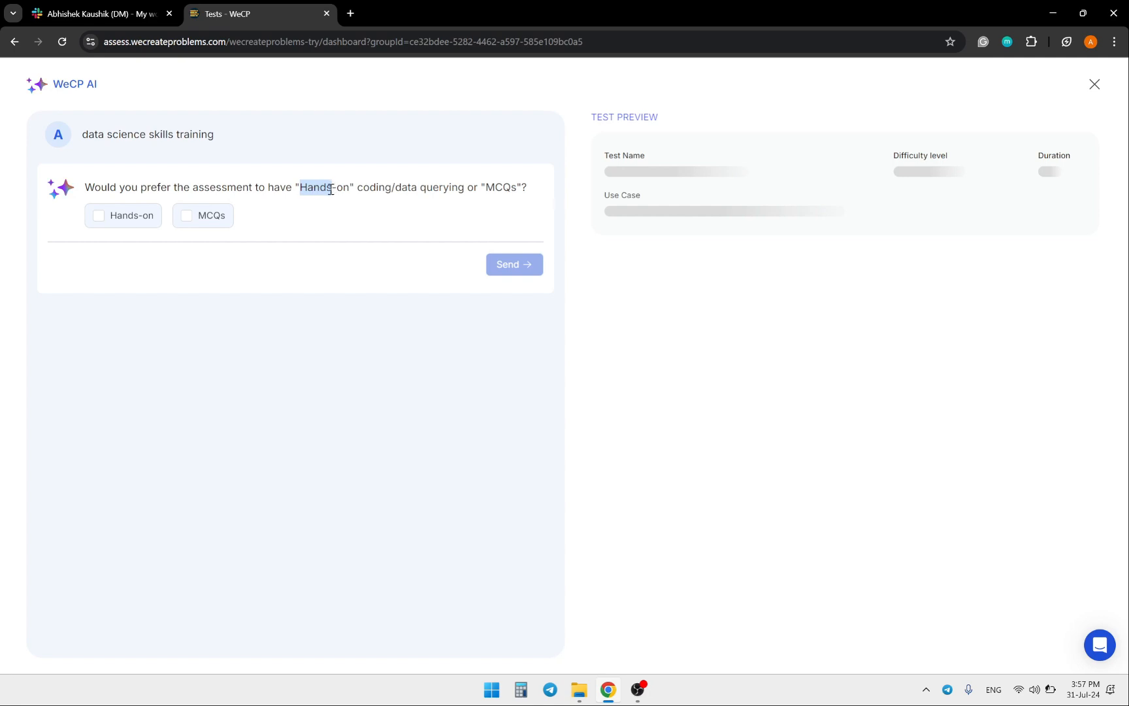
{"action": "mouse_move", "coordinate": [111, 210]}
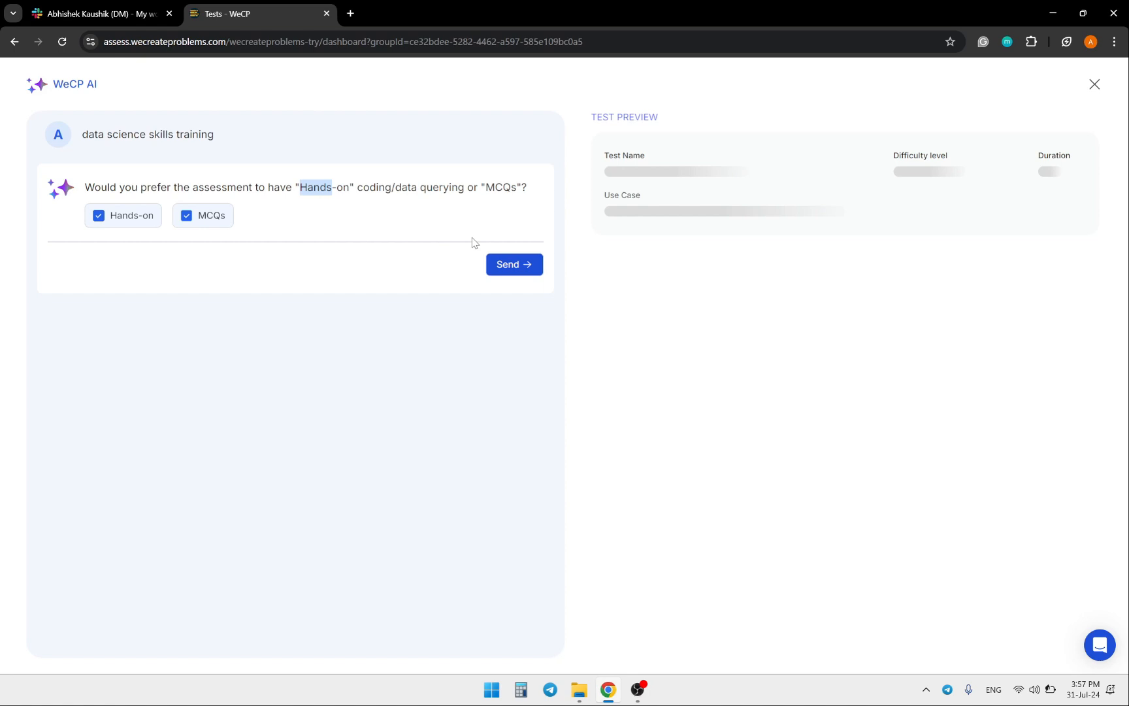
{"action": "left_click", "coordinate": [514, 264]}
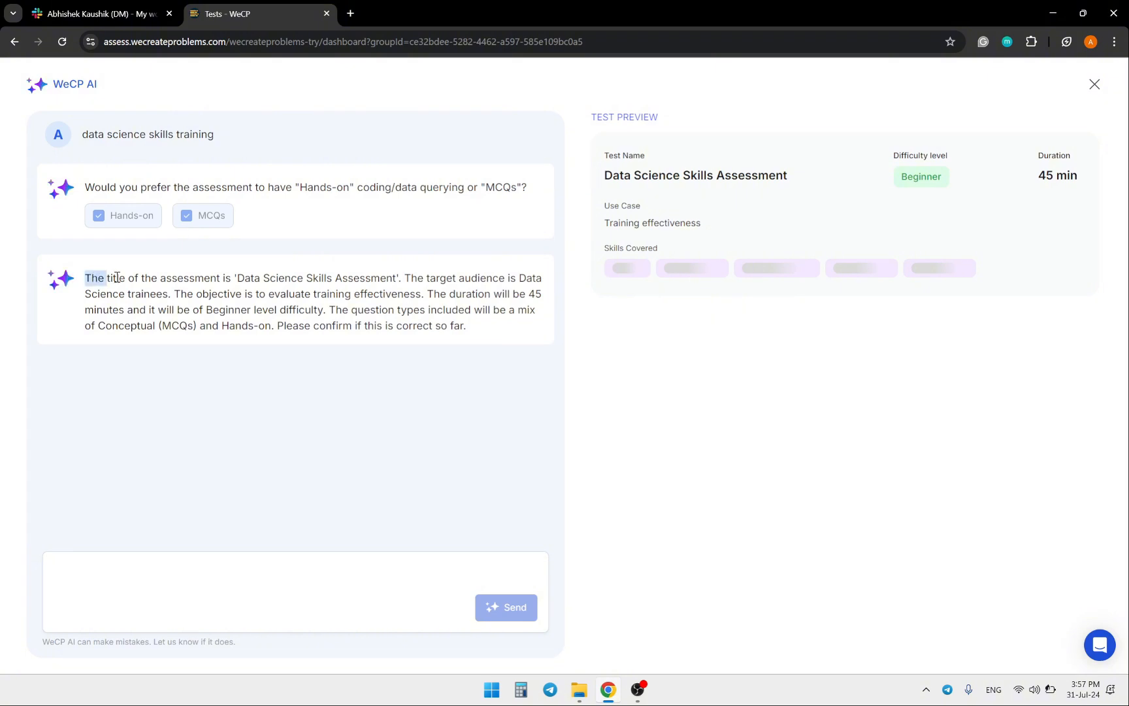
{"action": "mouse_move", "coordinate": [134, 281]}
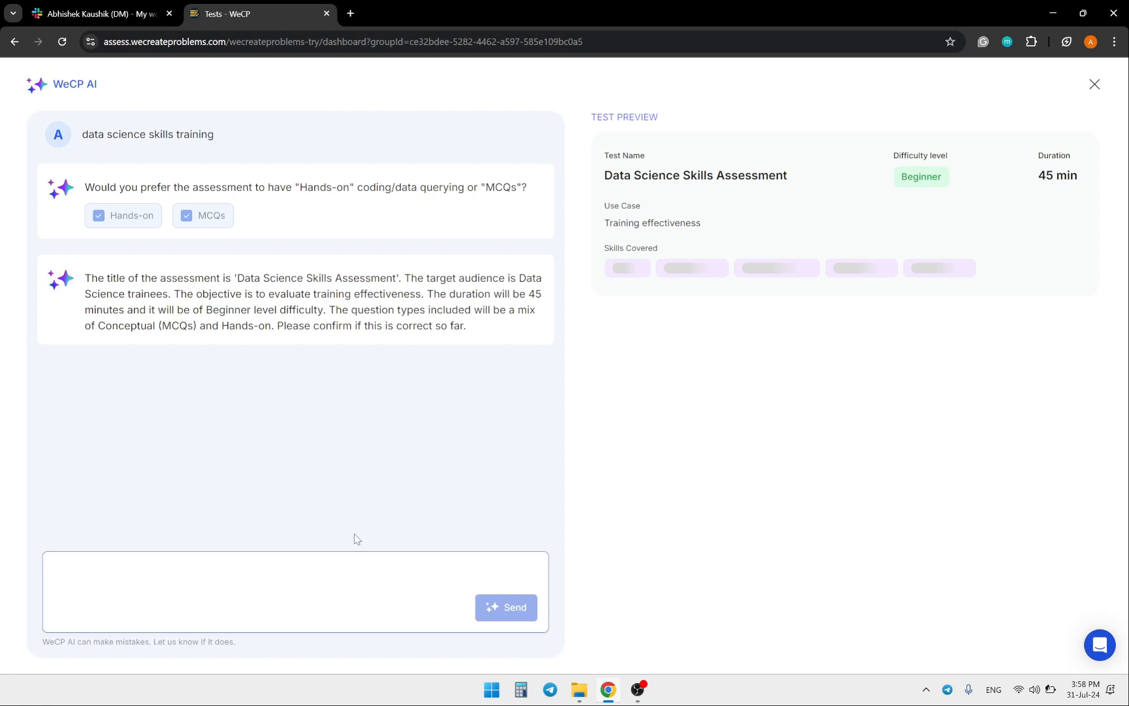
Step: Reply 'Yes' to confirm the Beginner 45-minute Data Science Skills Assessment outline
{"action": "type", "text": "Yes"}
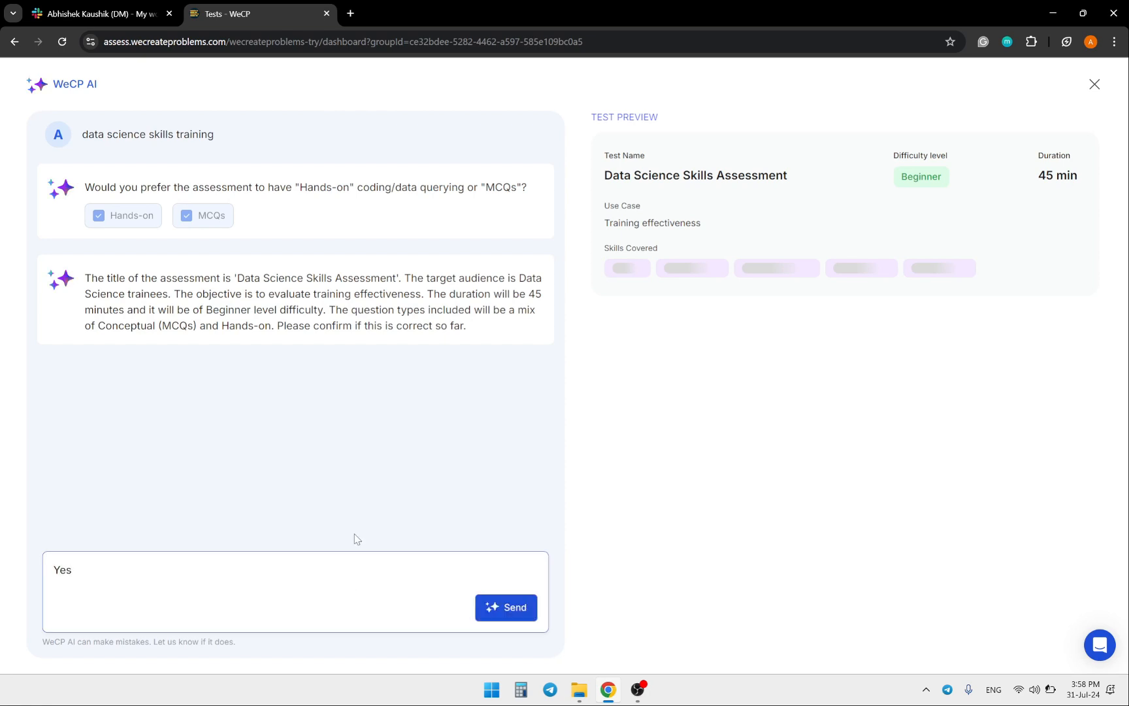
{"action": "left_click", "coordinate": [504, 608]}
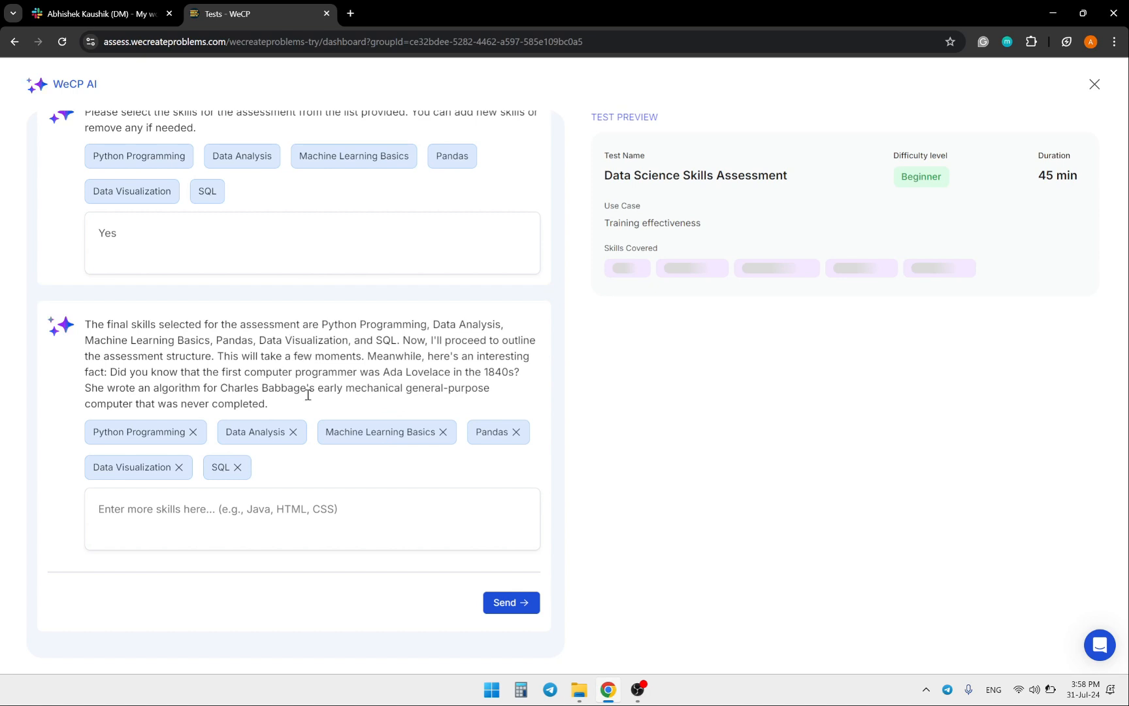
{"action": "mouse_move", "coordinate": [351, 440]}
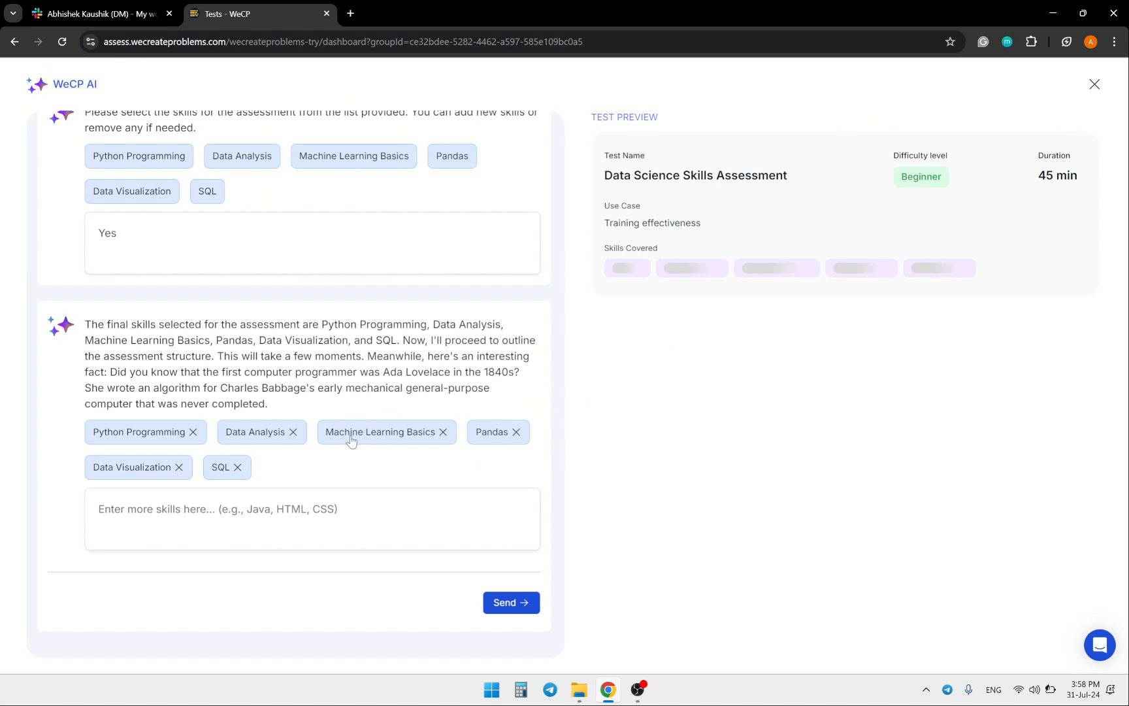
{"action": "mouse_move", "coordinate": [441, 540]}
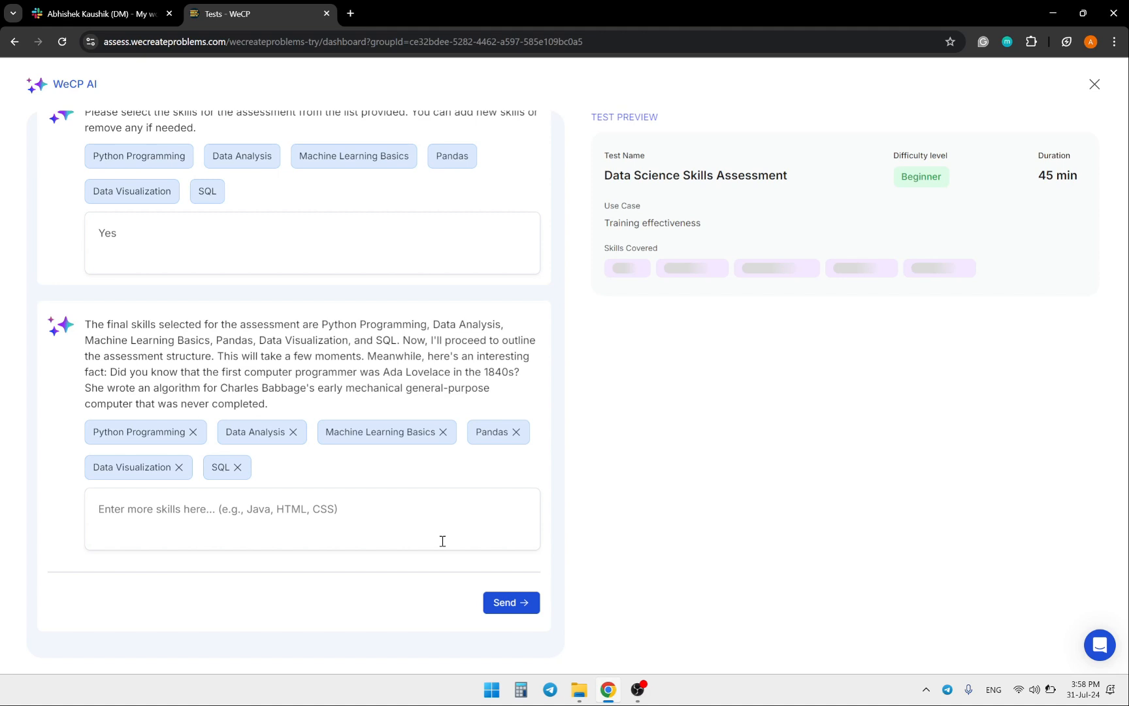
Step: Accept the six finalized skills so the AI outlines the test structure
{"action": "left_click", "coordinate": [511, 603]}
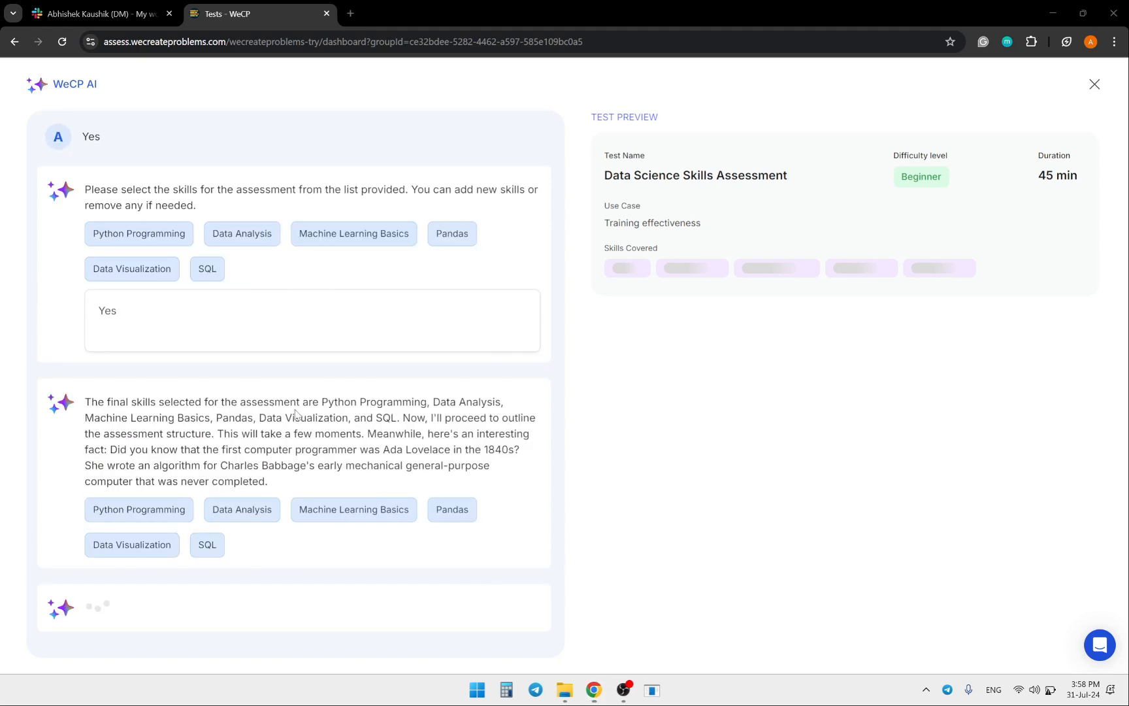
{"action": "mouse_move", "coordinate": [582, 434]}
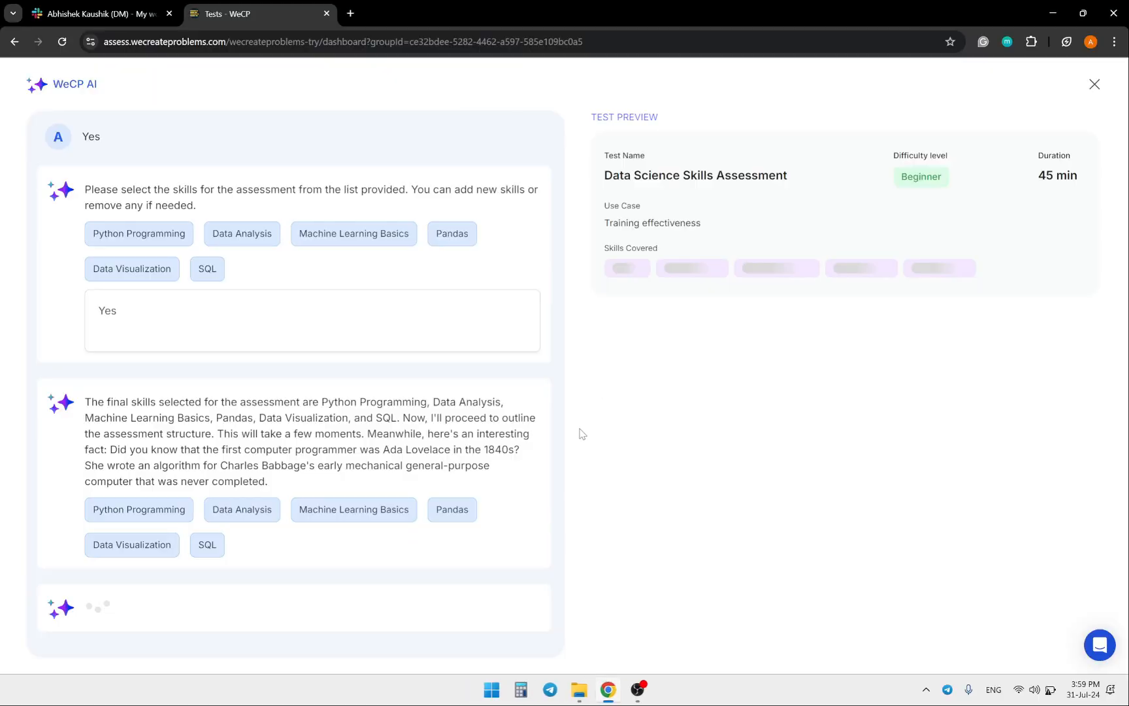
{"action": "mouse_move", "coordinate": [360, 420]}
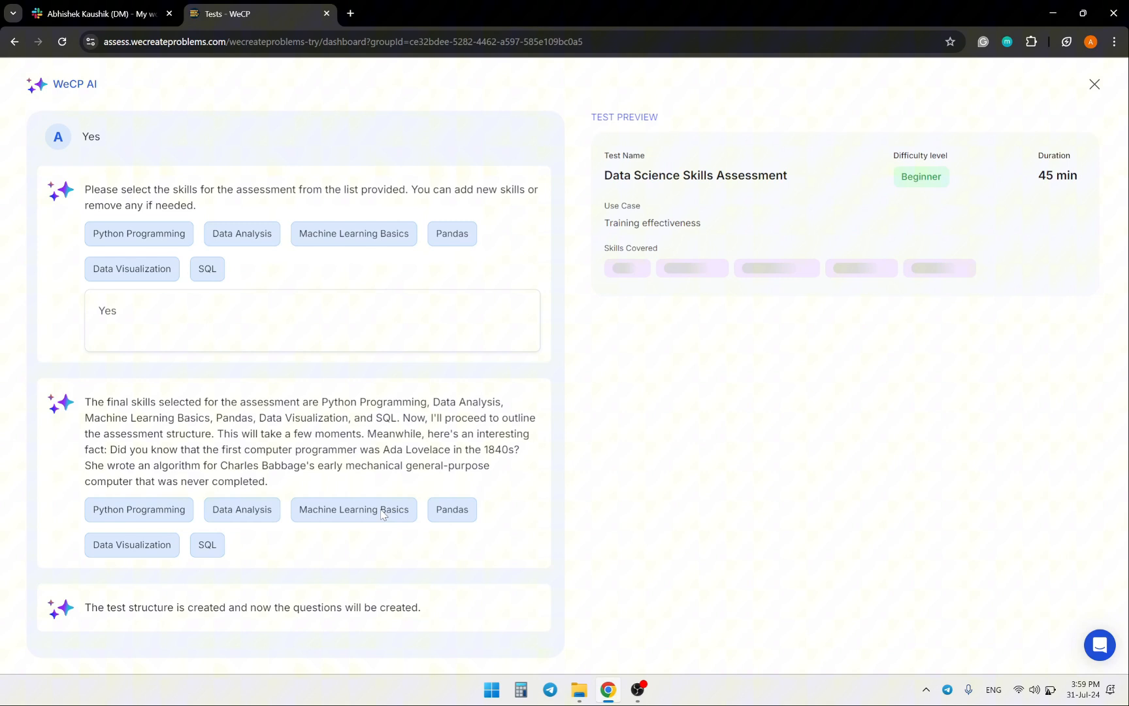
{"action": "mouse_move", "coordinate": [380, 513]}
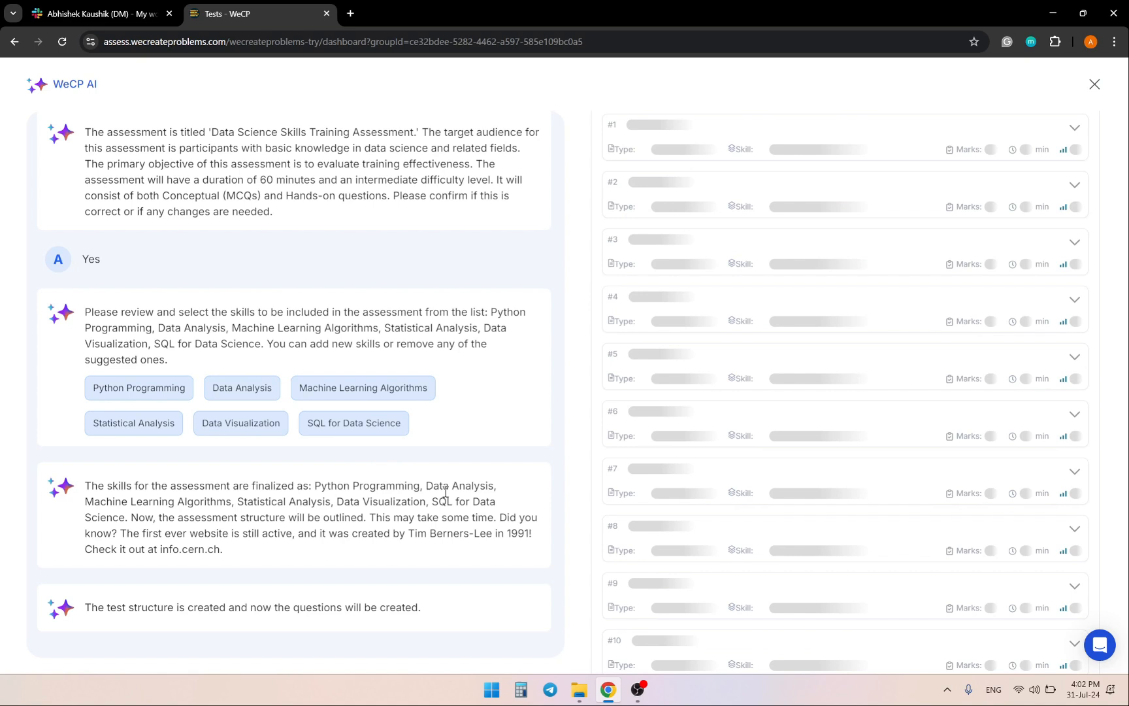
{"action": "mouse_move", "coordinate": [558, 493]}
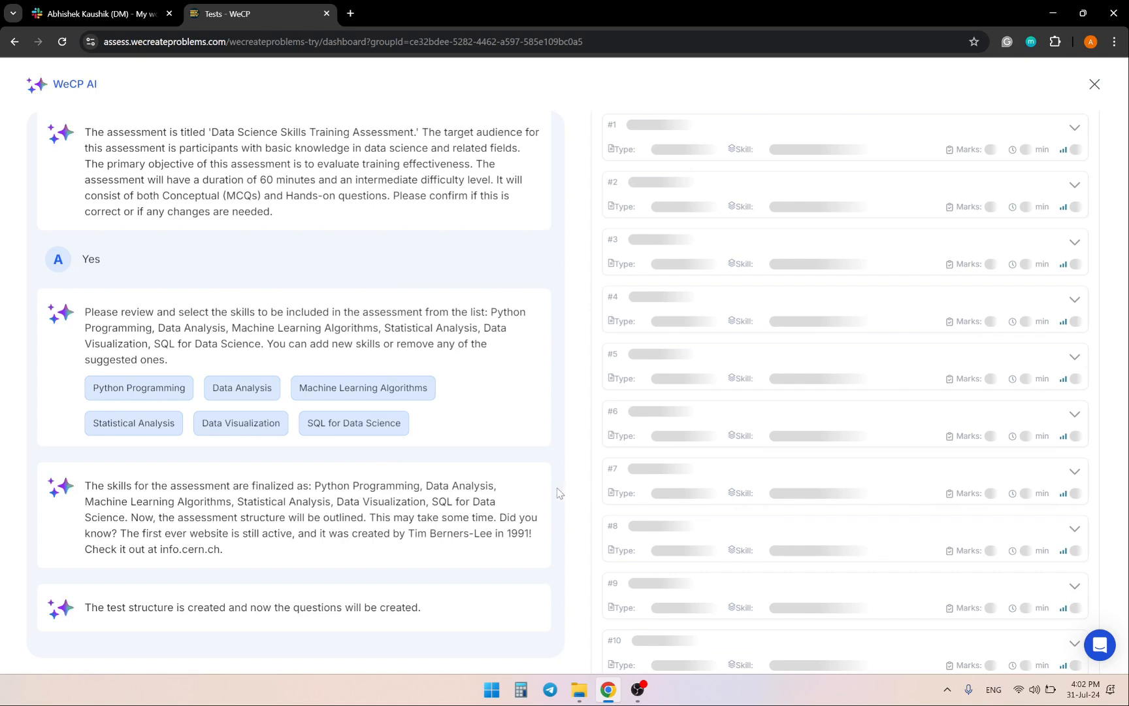
{"action": "mouse_move", "coordinate": [634, 471]}
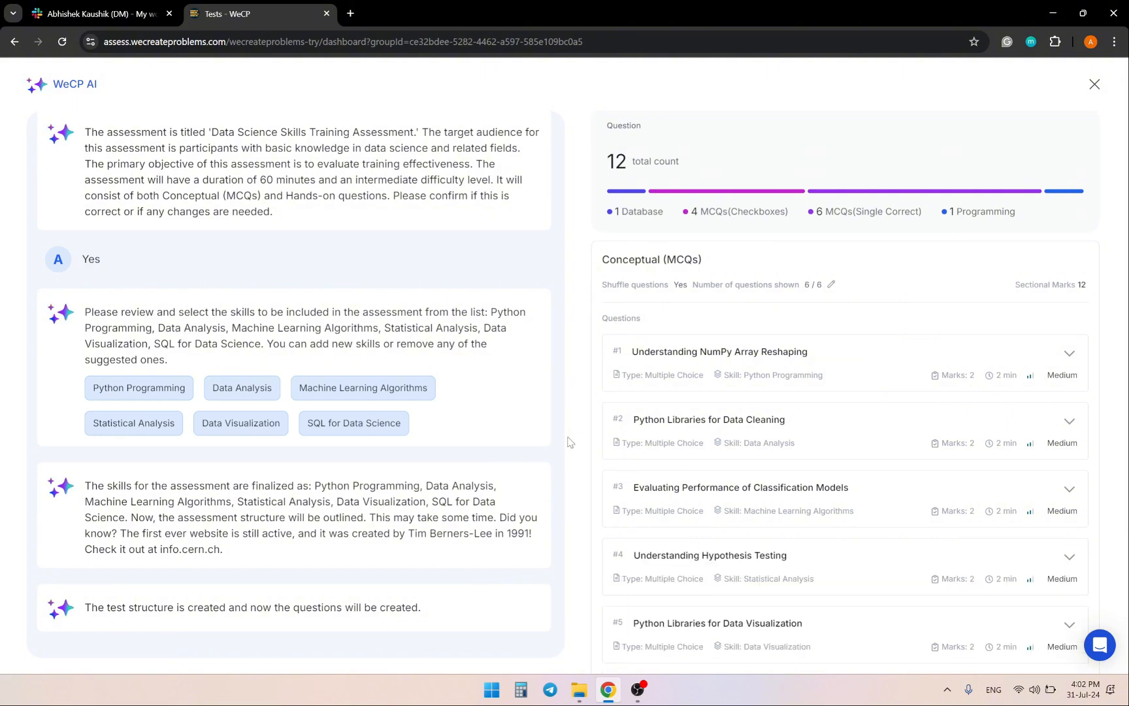
Step: Review the chat while the 12 MCQ and hands-on questions generate
{"action": "scroll", "scroll_direction": "down", "scroll_amount": 3}
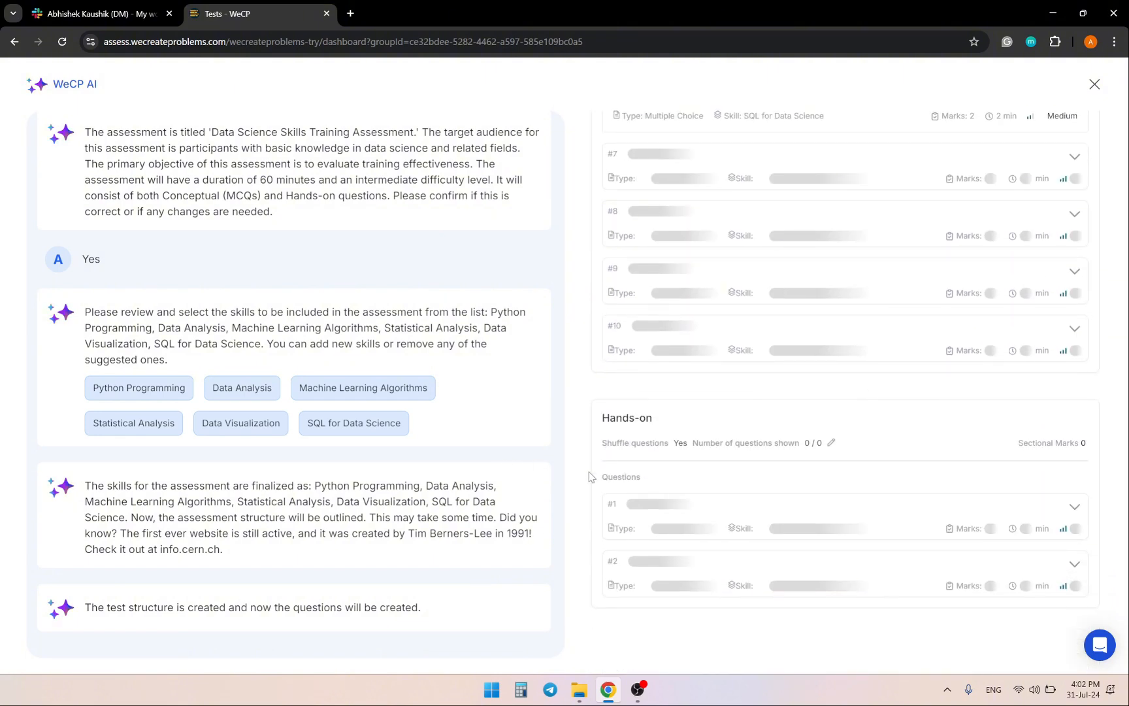
{"action": "mouse_move", "coordinate": [453, 497]}
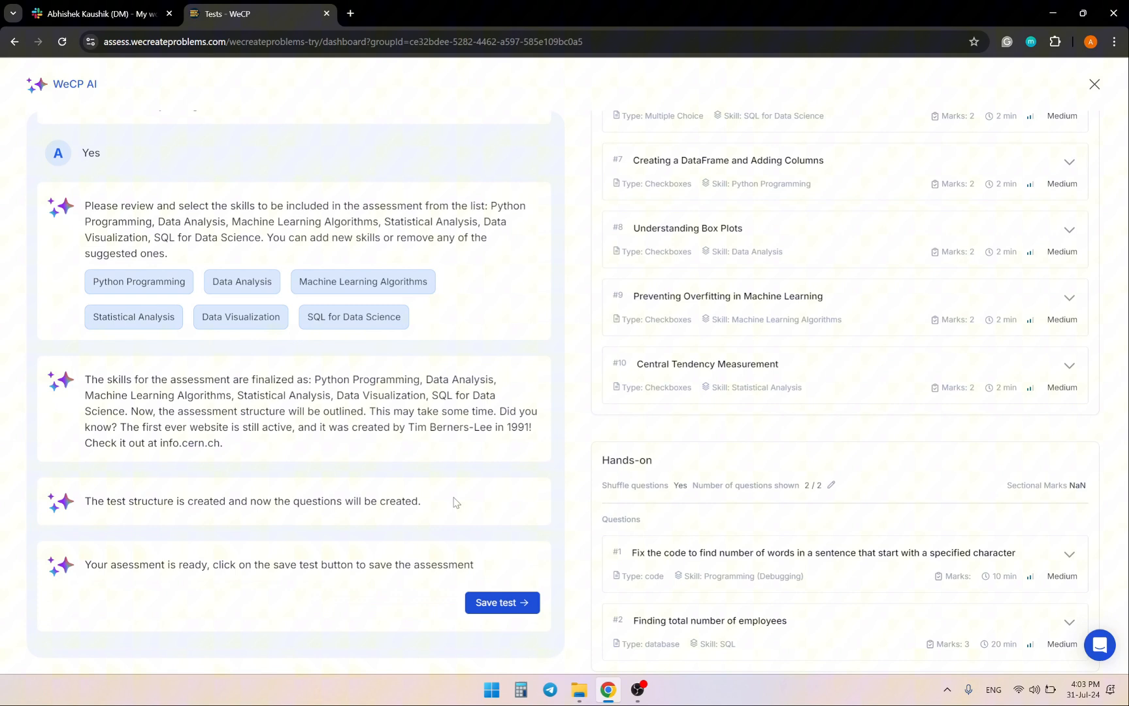
Step: Save the generated test and launch its candidate preview
{"action": "scroll", "scroll_direction": "down", "scroll_amount": 3}
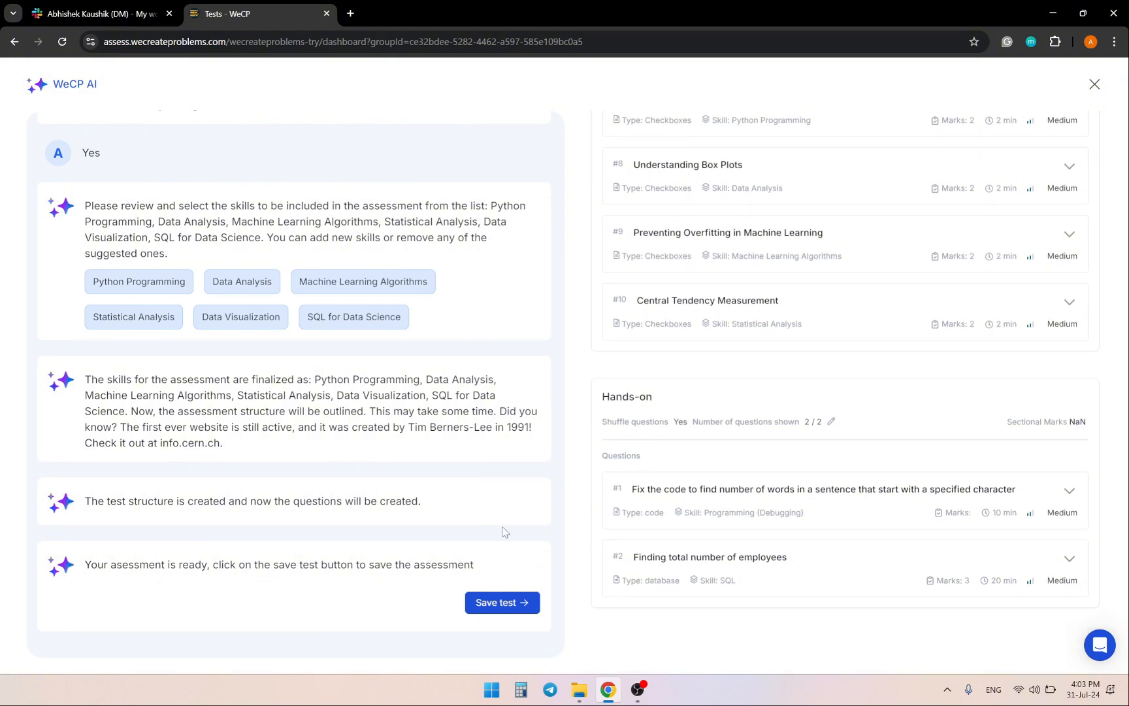
{"action": "left_click", "coordinate": [502, 603]}
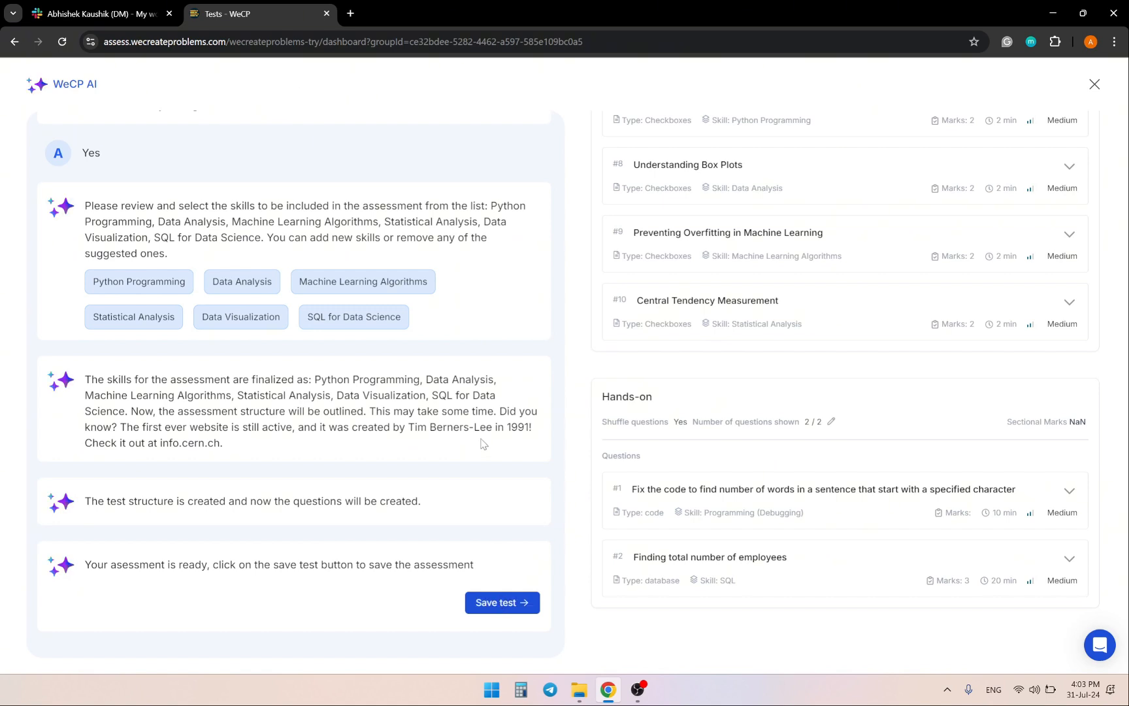
{"action": "left_click", "coordinate": [501, 603]}
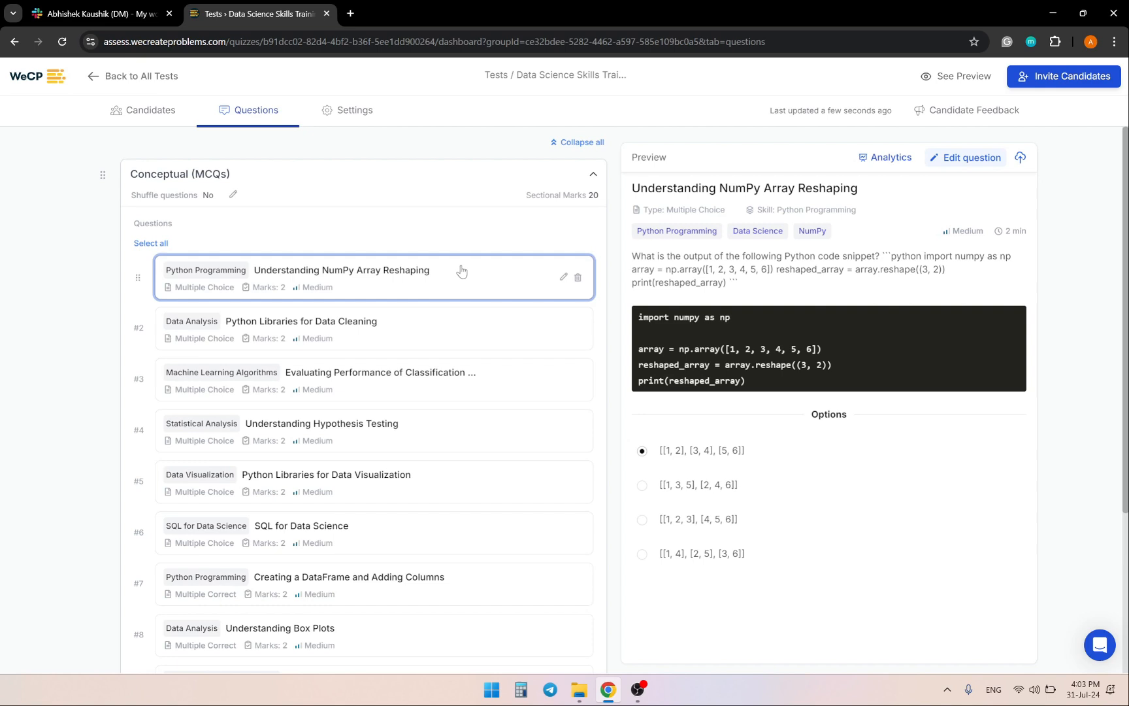
{"action": "mouse_move", "coordinate": [955, 76]}
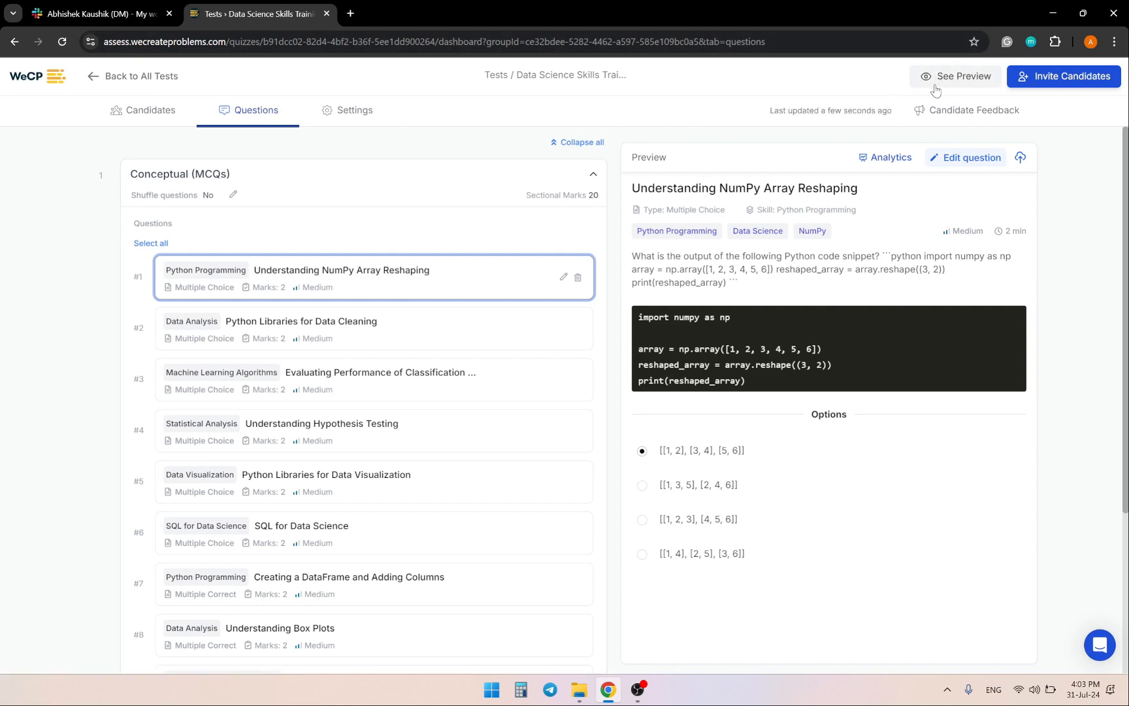
{"action": "left_click", "coordinate": [963, 76]}
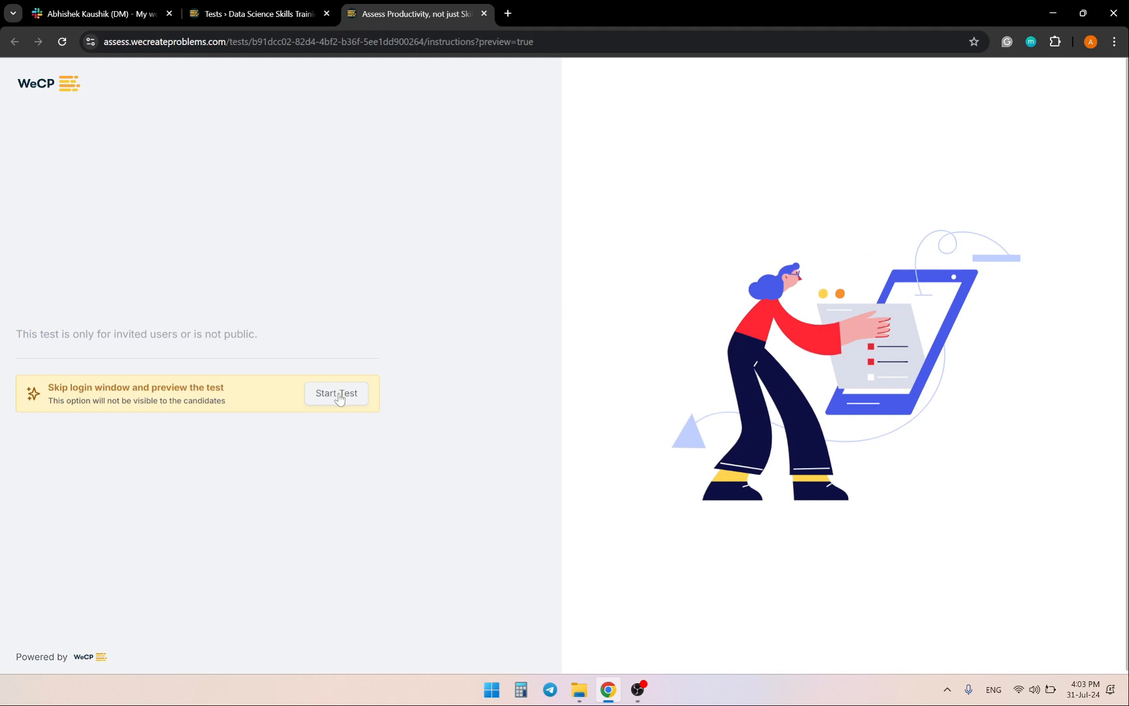
Step: Skip login, pass Personal information and General instructions to reach question 1
{"action": "left_click", "coordinate": [335, 393]}
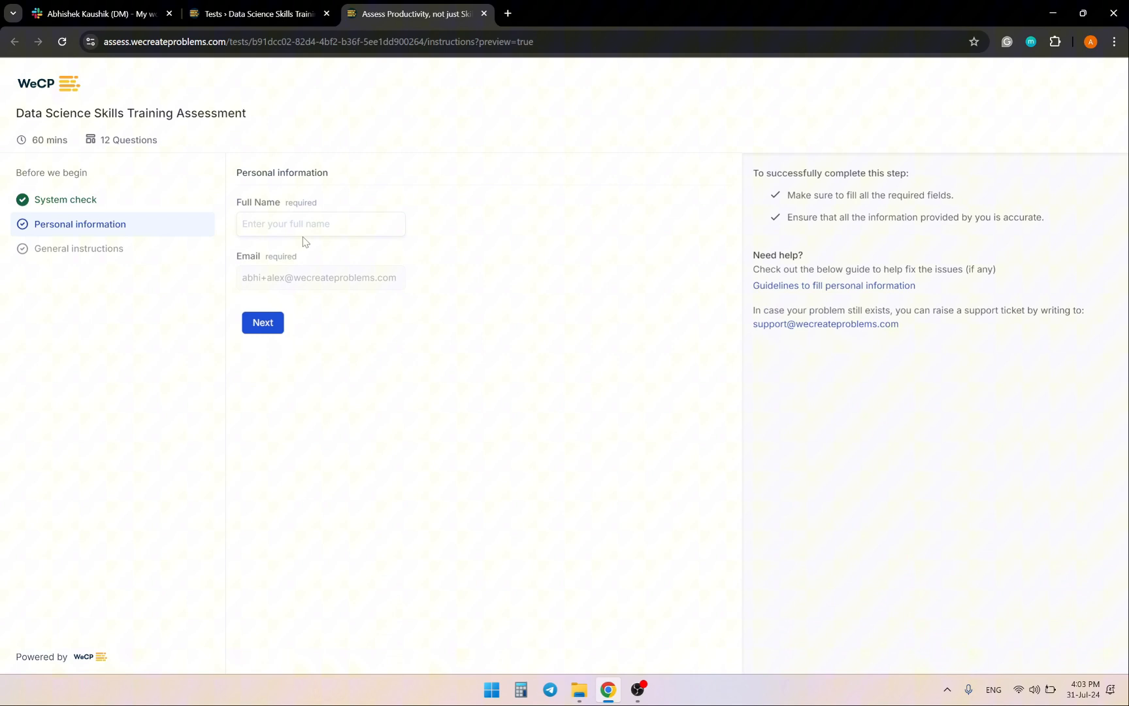
{"action": "left_click", "coordinate": [263, 321]}
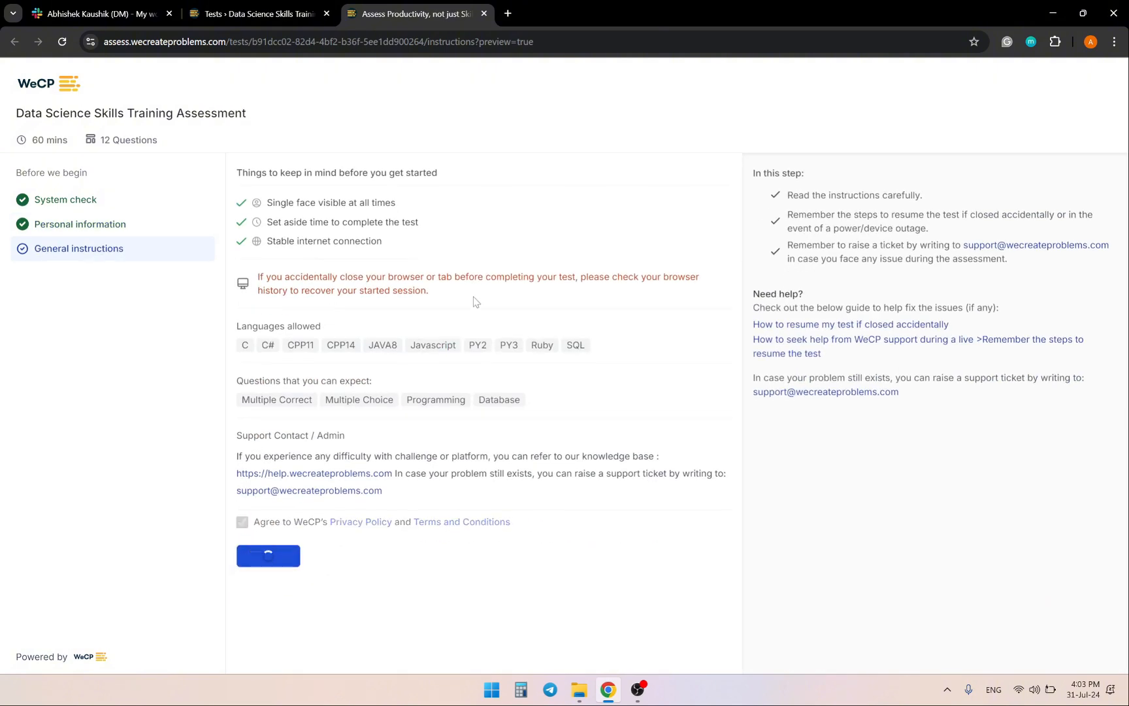
{"action": "left_click", "coordinate": [267, 555]}
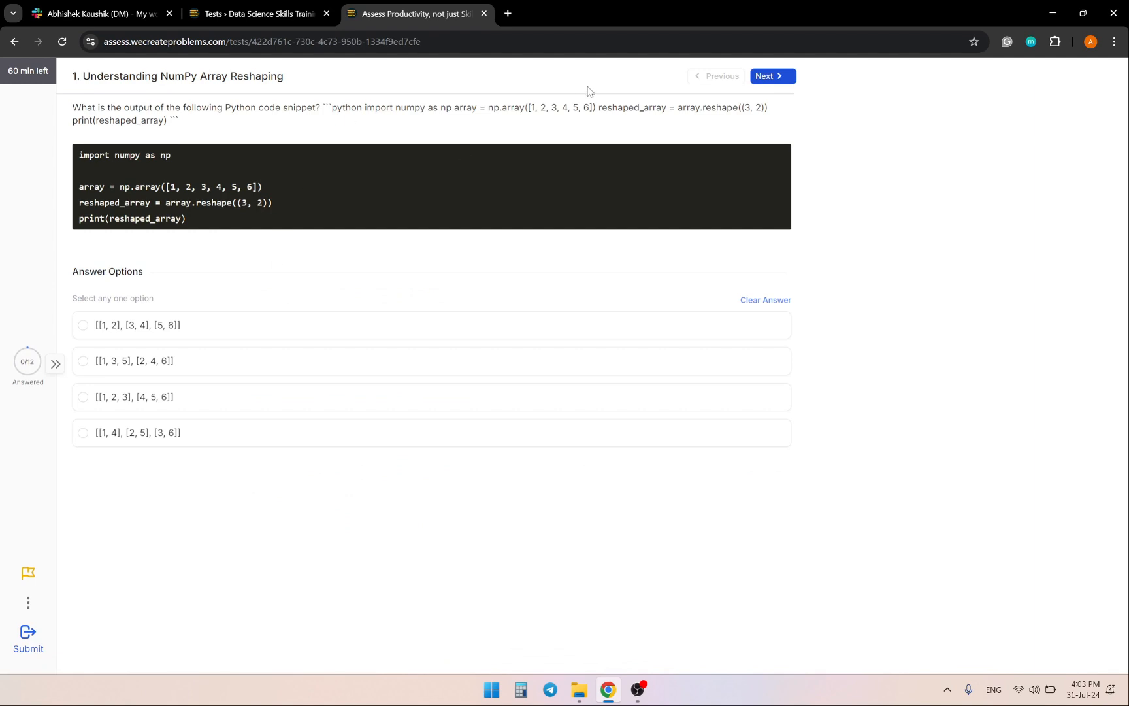
{"action": "mouse_move", "coordinate": [723, 81]}
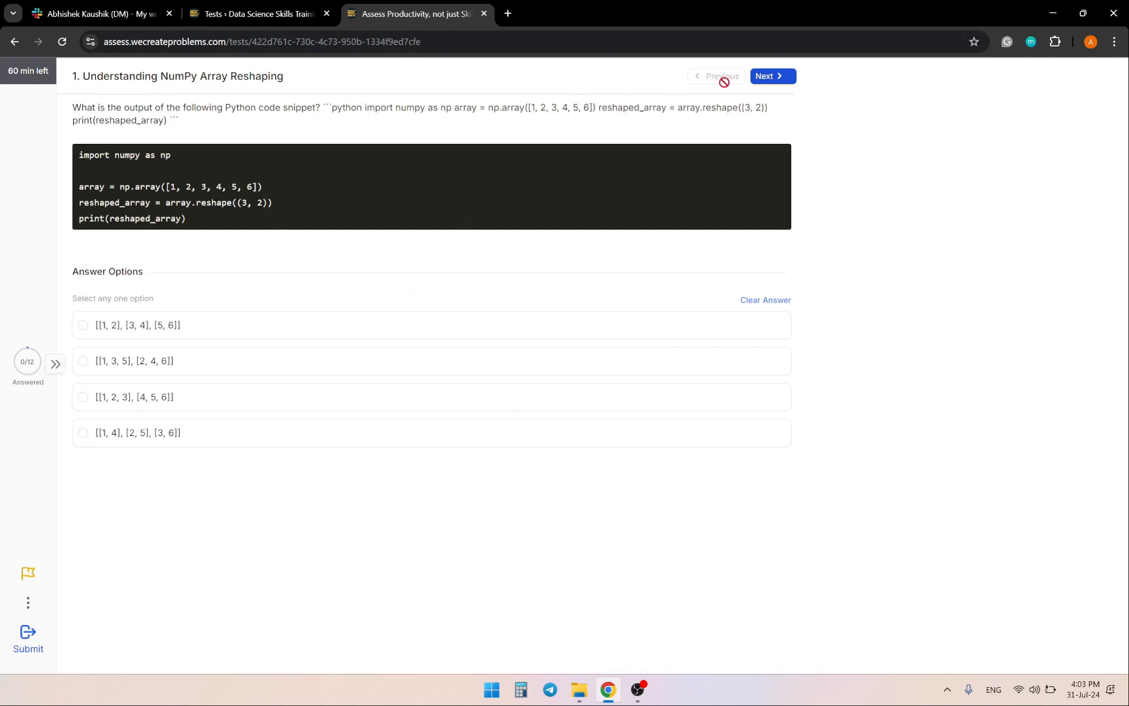
Step: Advance through the MCQs to the hands-on C bug-fix coding question
{"action": "left_click", "coordinate": [772, 76]}
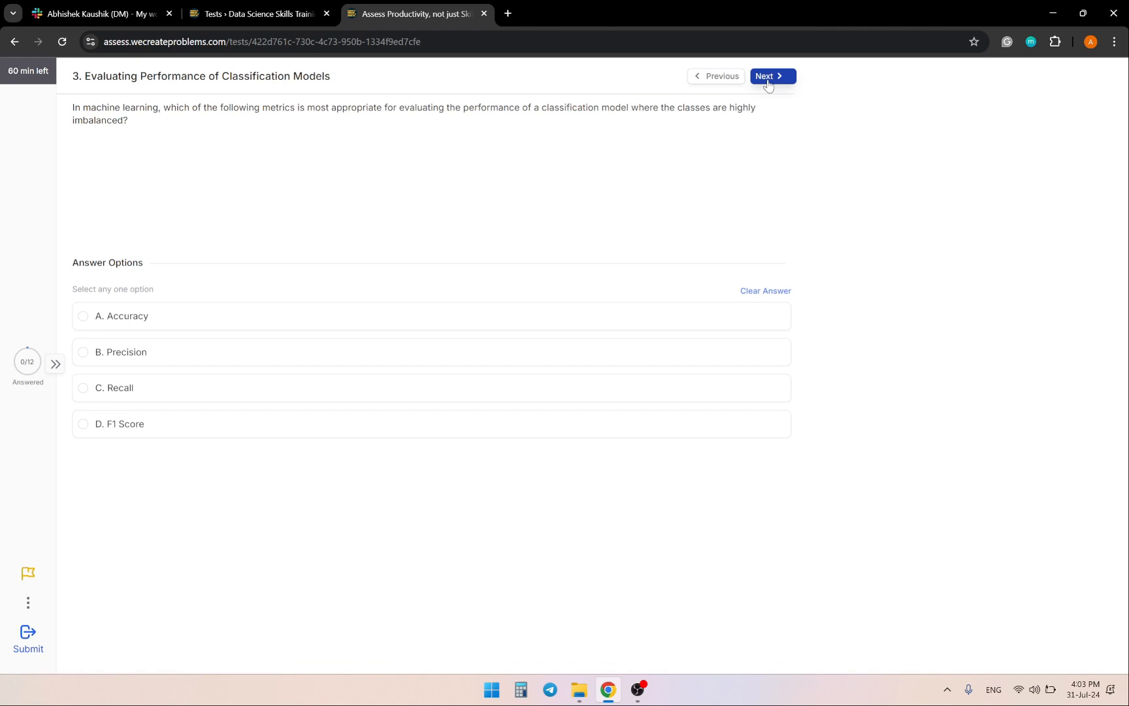
{"action": "left_click", "coordinate": [771, 75]}
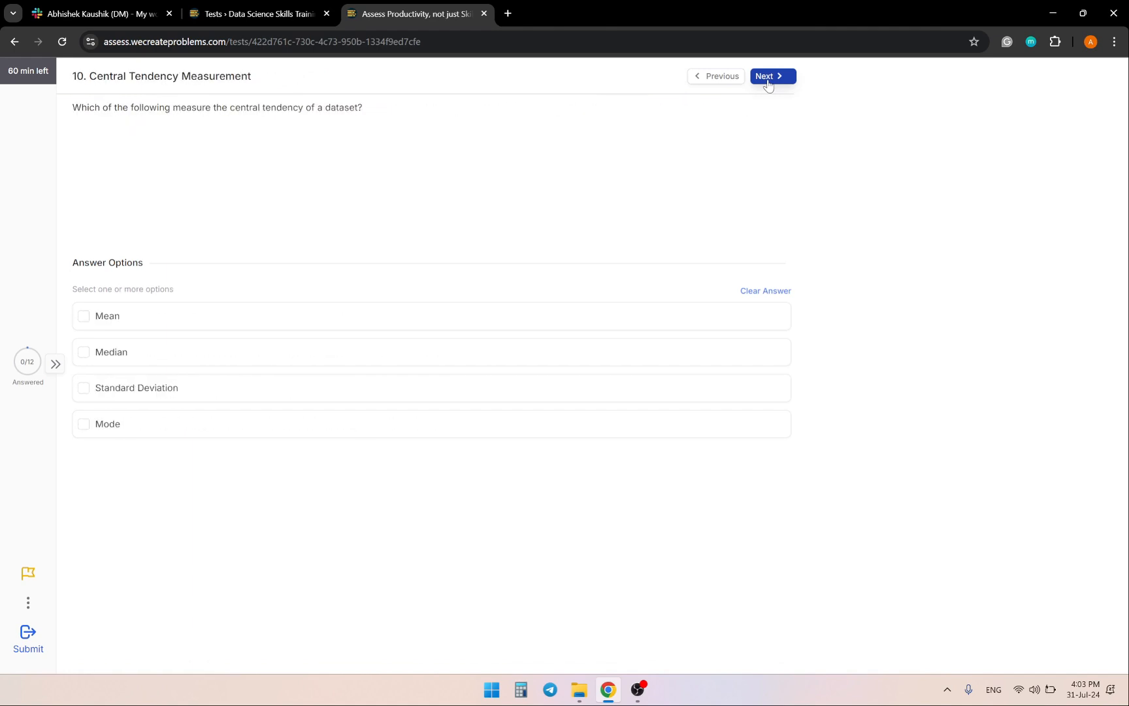
{"action": "left_click", "coordinate": [773, 76]}
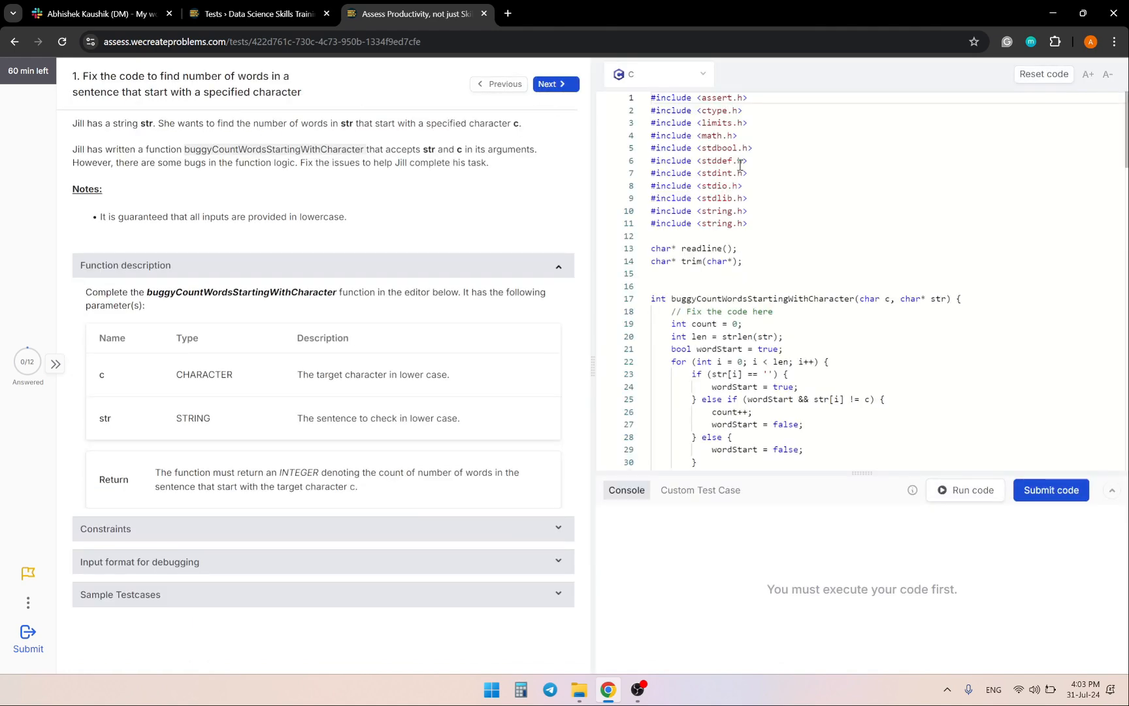